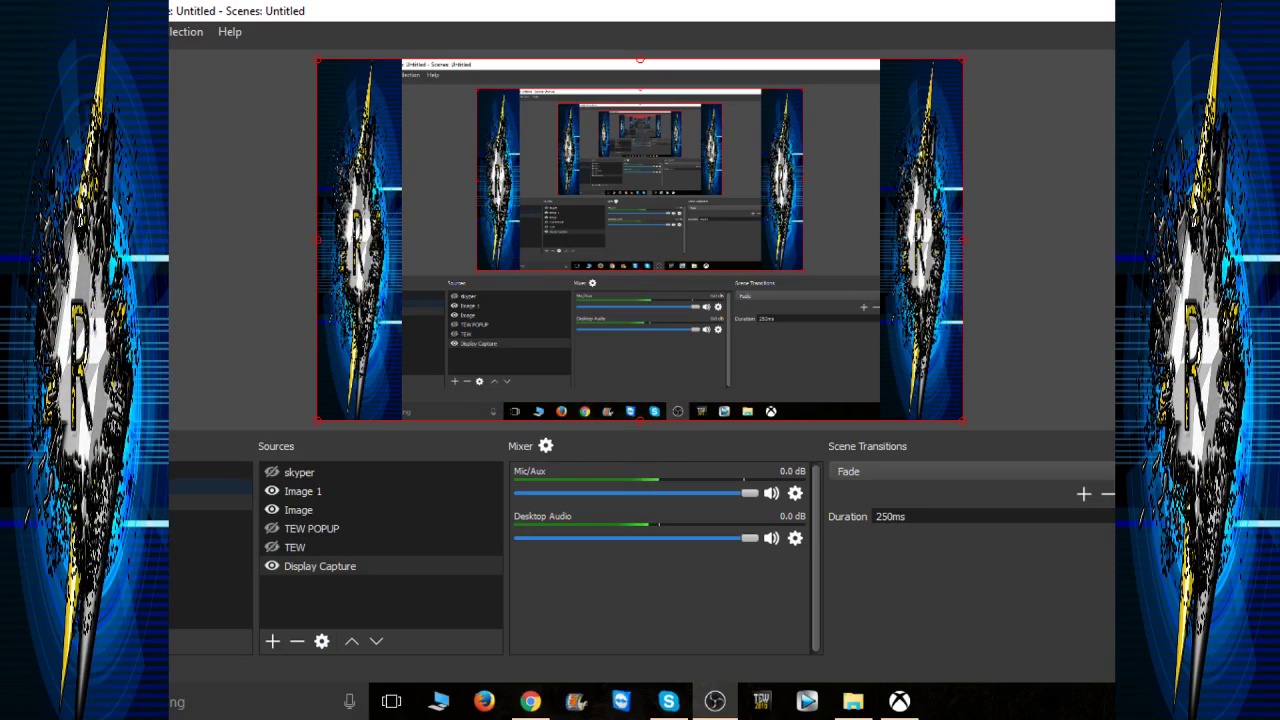
# Step: Bring up the Properties dialog of the Display Capture source from the Sources list
pyautogui.doubleClick(320, 564)
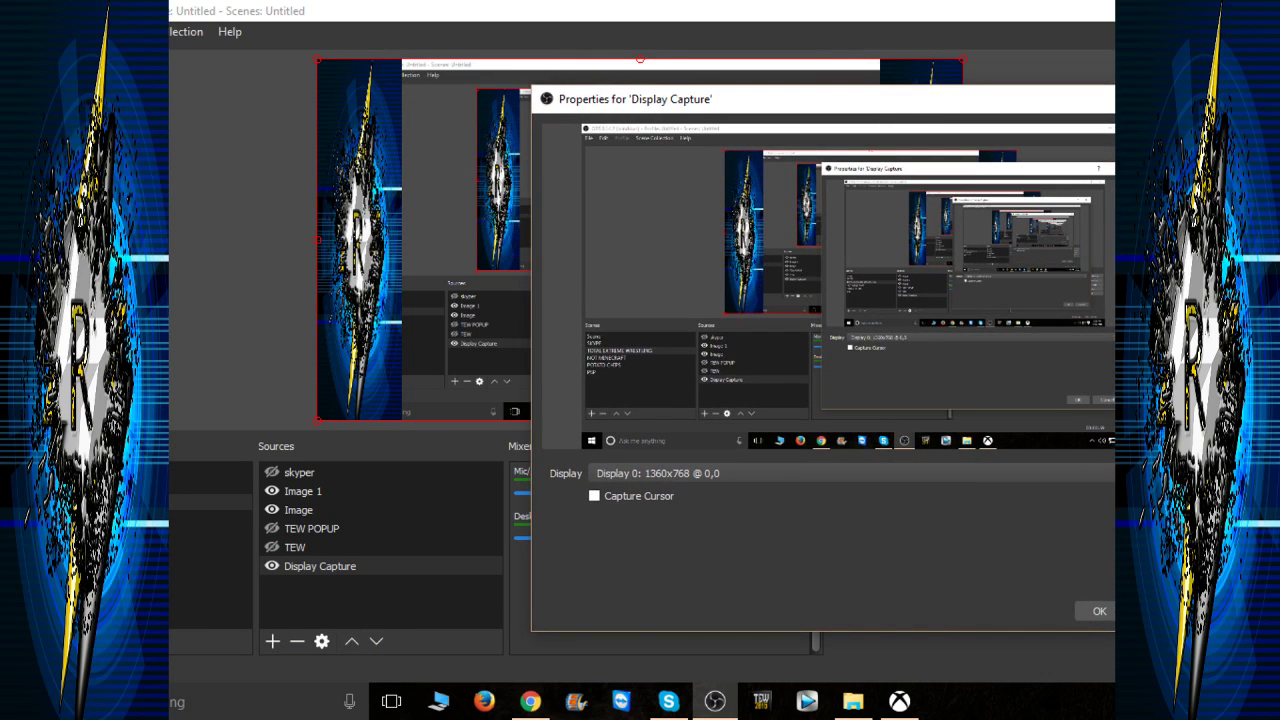
pyautogui.click(294, 548)
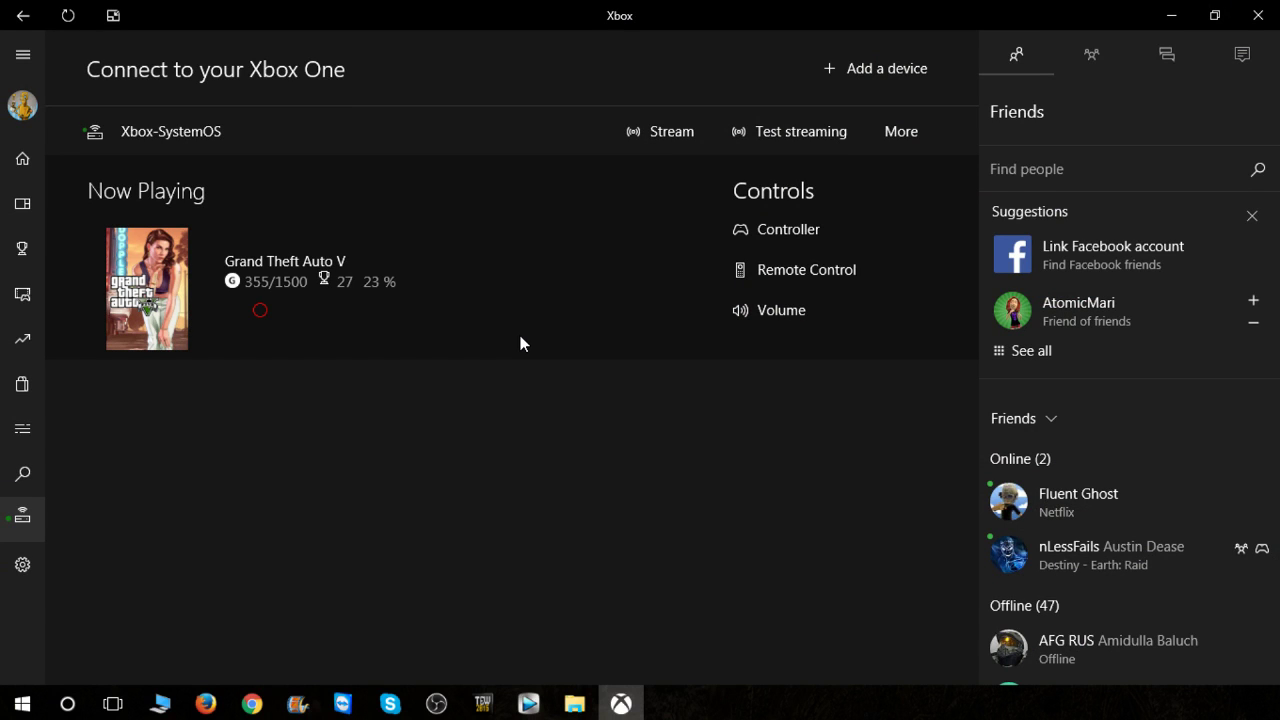
pyautogui.moveTo(768, 232)
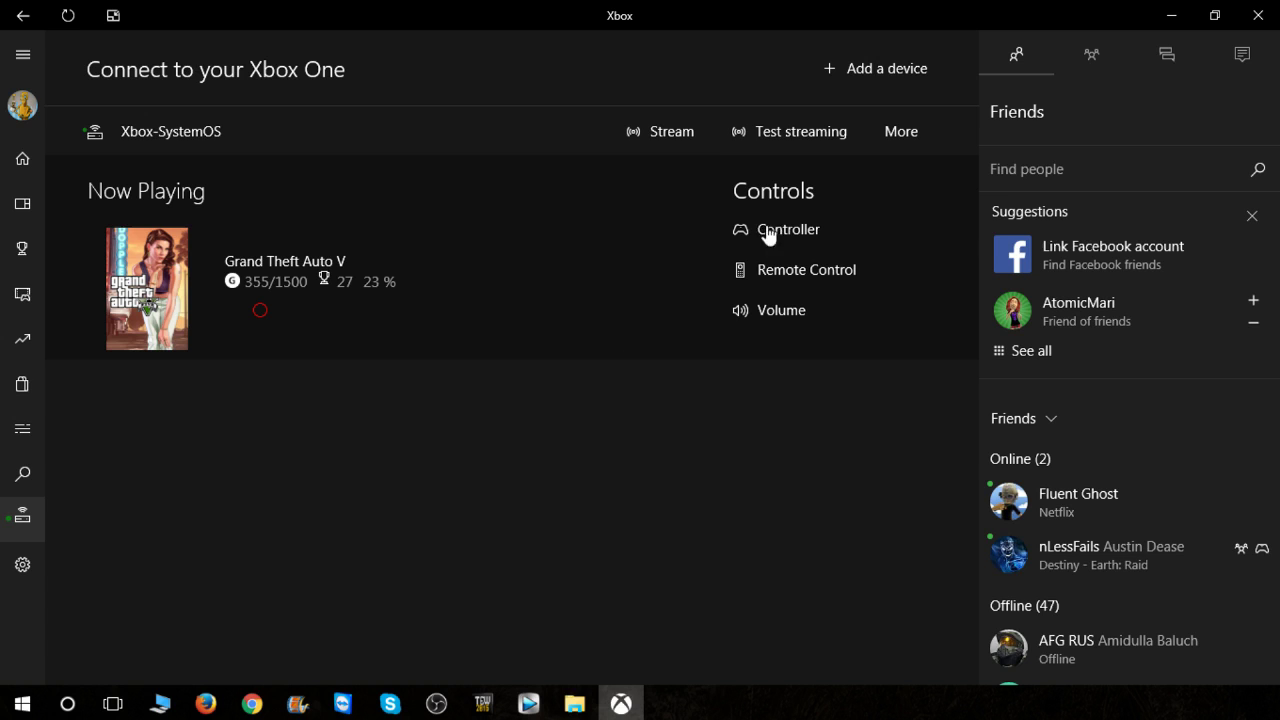
pyautogui.moveTo(688, 136)
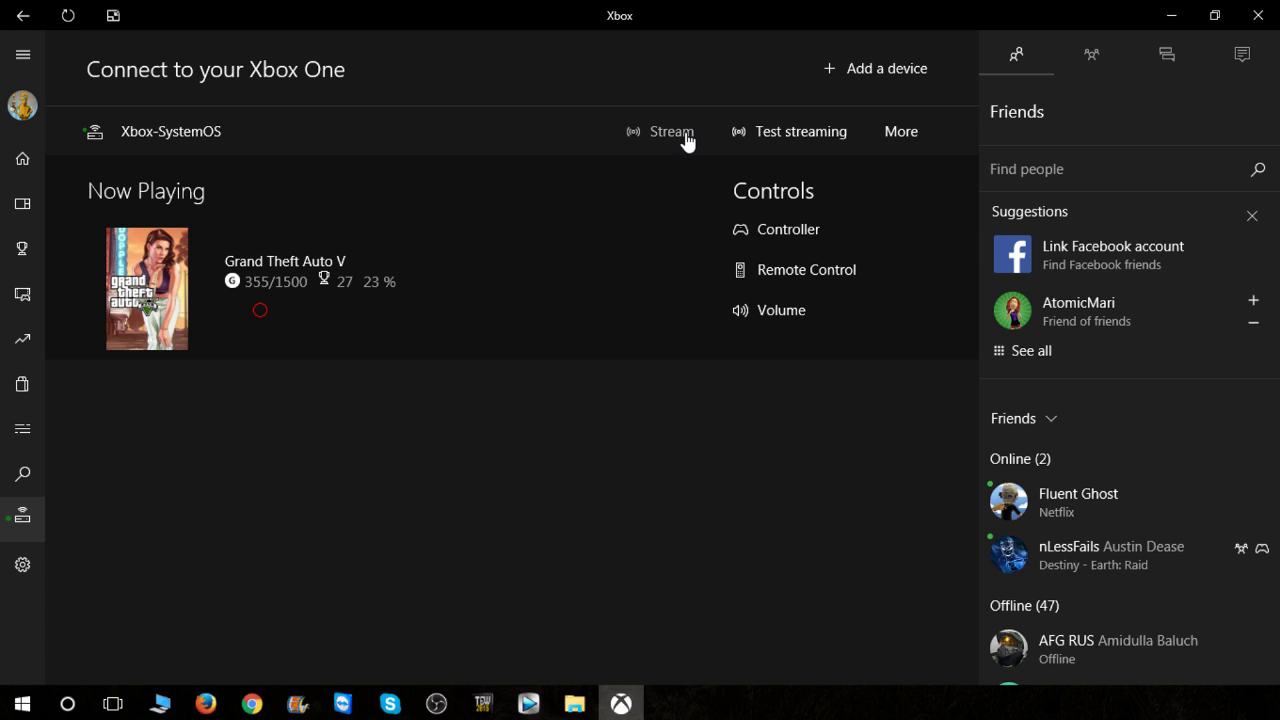
# Step: Start the stream to the Xbox-SystemOS console from the Connect to your Xbox One page
pyautogui.click(670, 132)
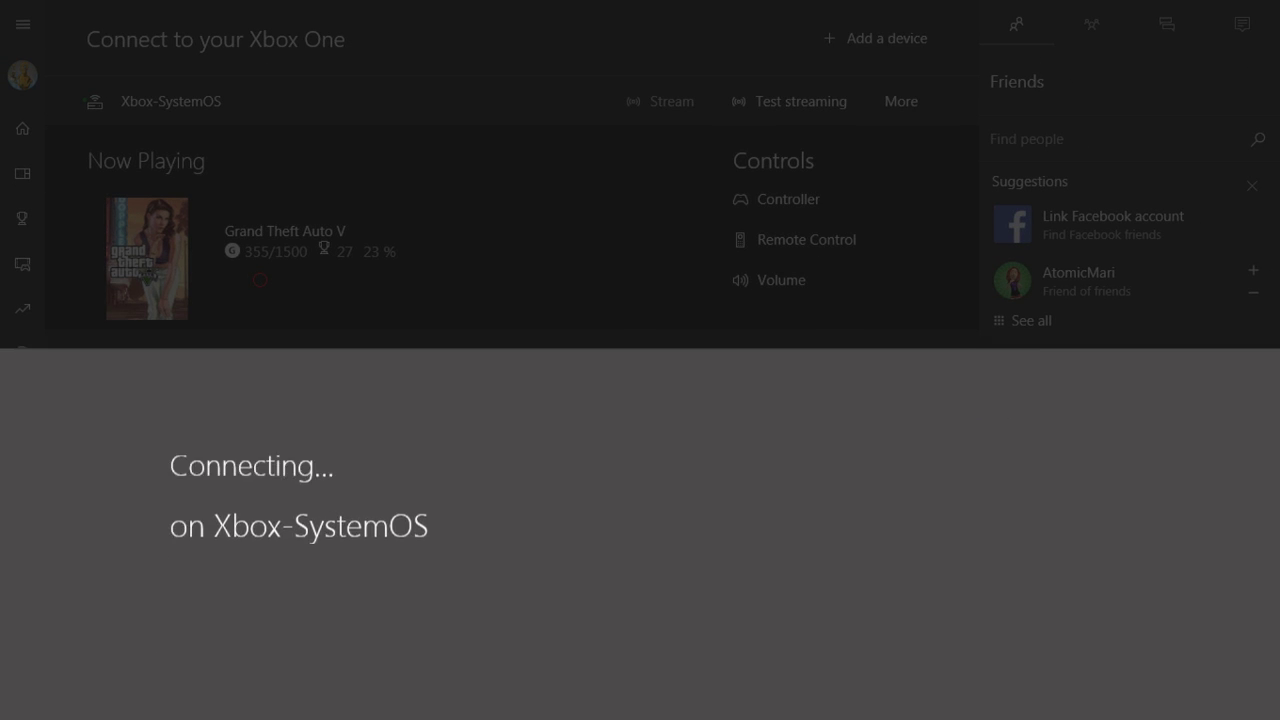